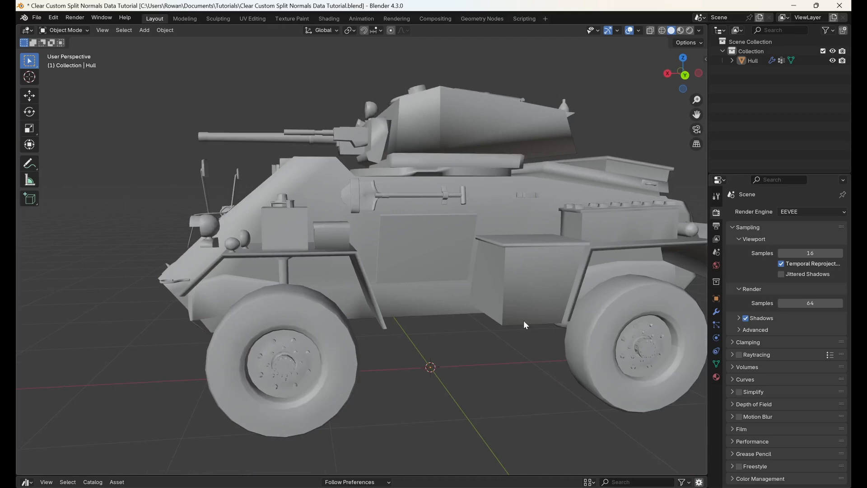
Step: Enter Edit Mode on the Hull mesh with all geometry selected
drag(526, 324, 479, 338)
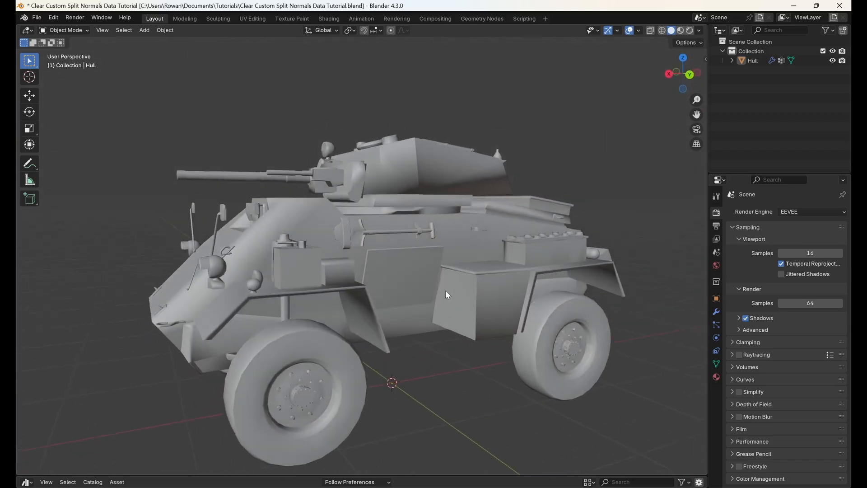
key(Tab)
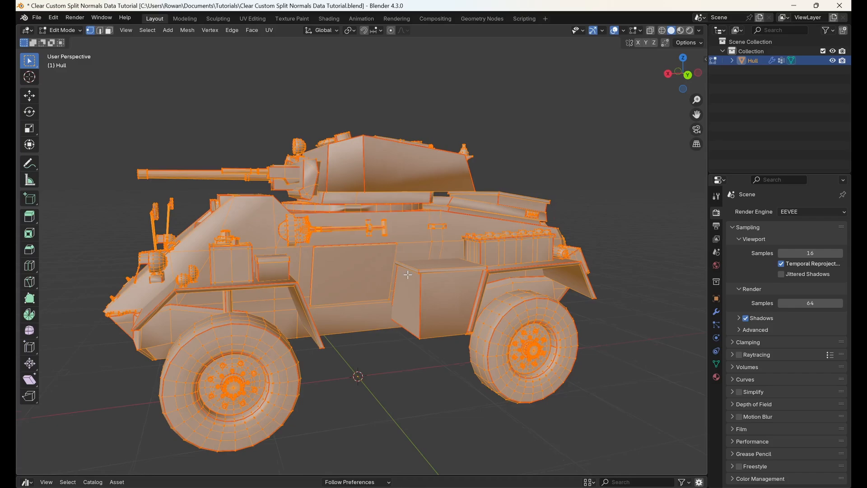
Step: Apply Shade Auto Smooth to the Hull from the viewport context menu
right_click(388, 271)
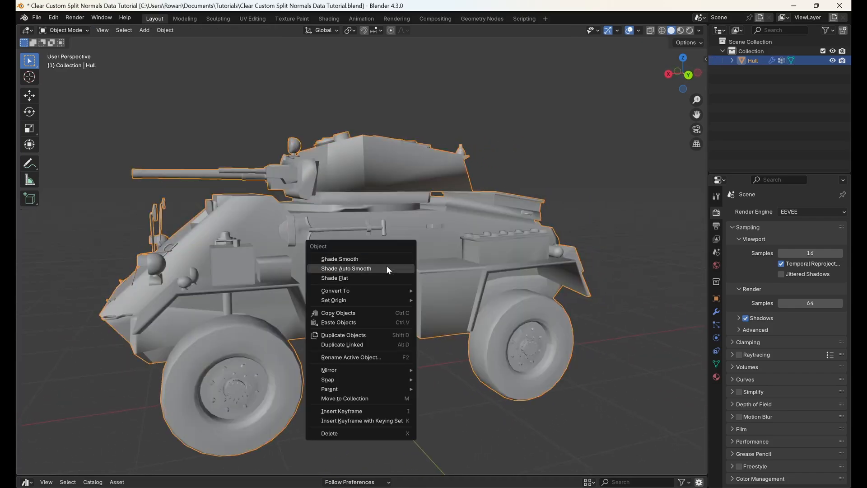
click(346, 268)
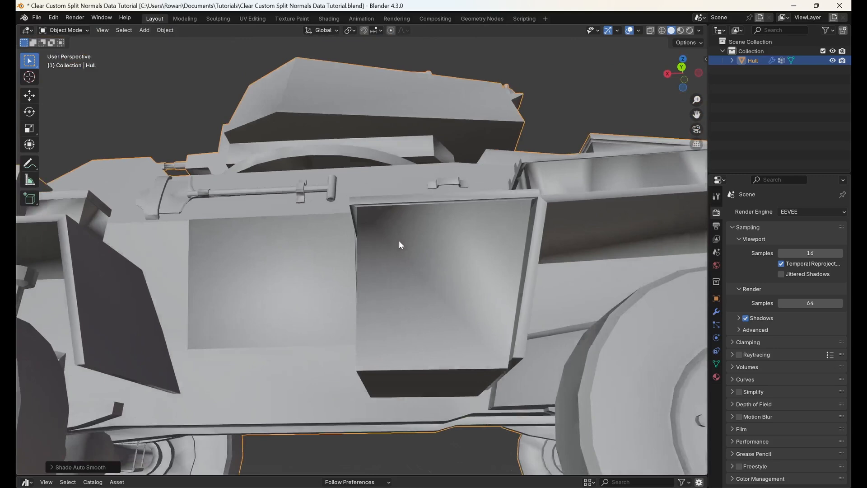
drag(400, 245, 416, 347)
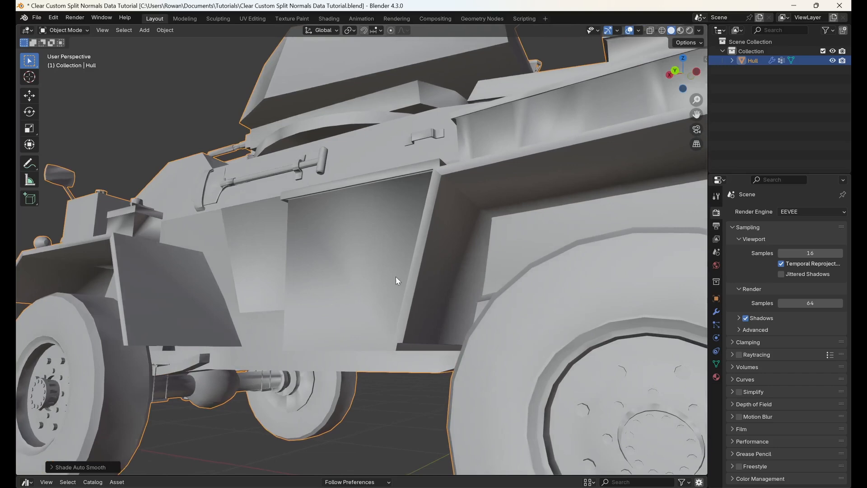
drag(396, 280, 442, 299)
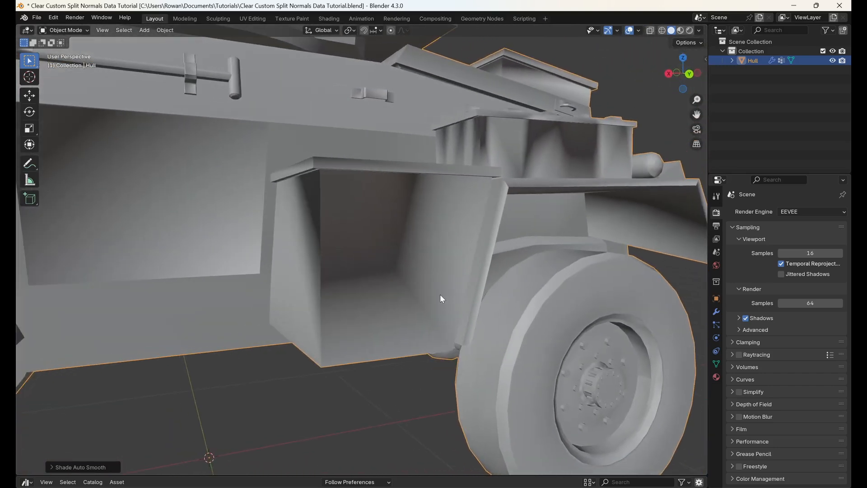
key(Tab)
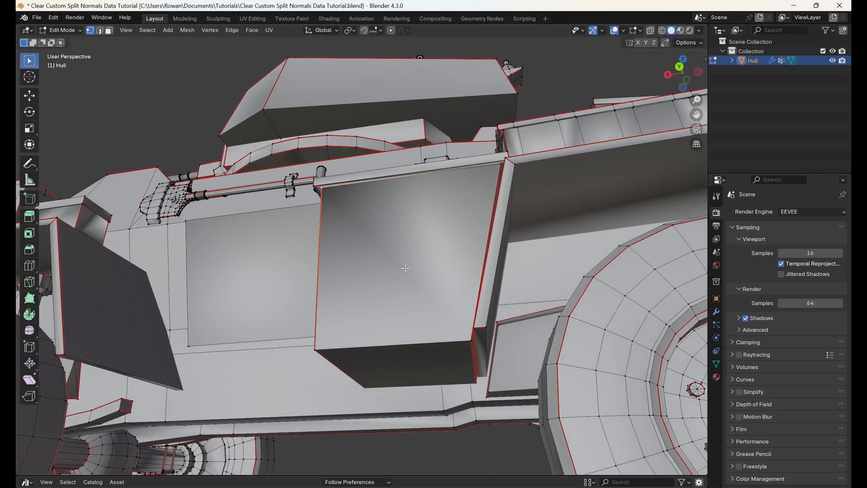
key(Tab)
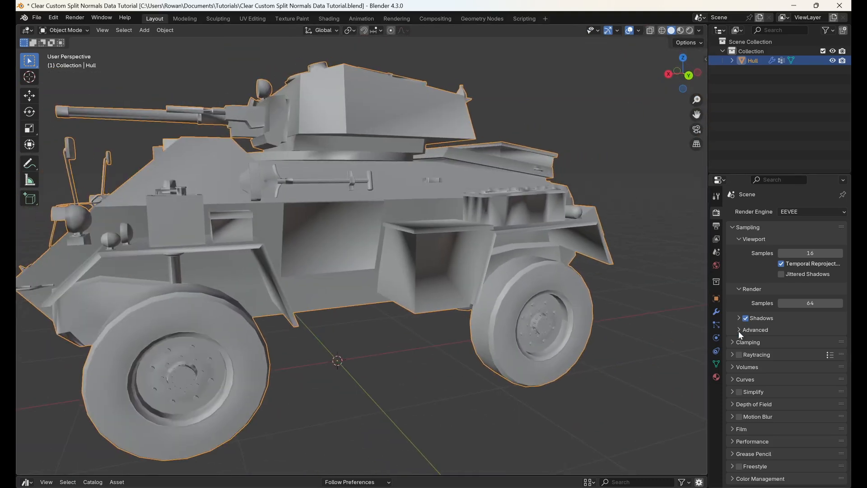
Step: Clear the Hull's Custom Split Normals Data under Geometry Data and check the shading
click(715, 364)
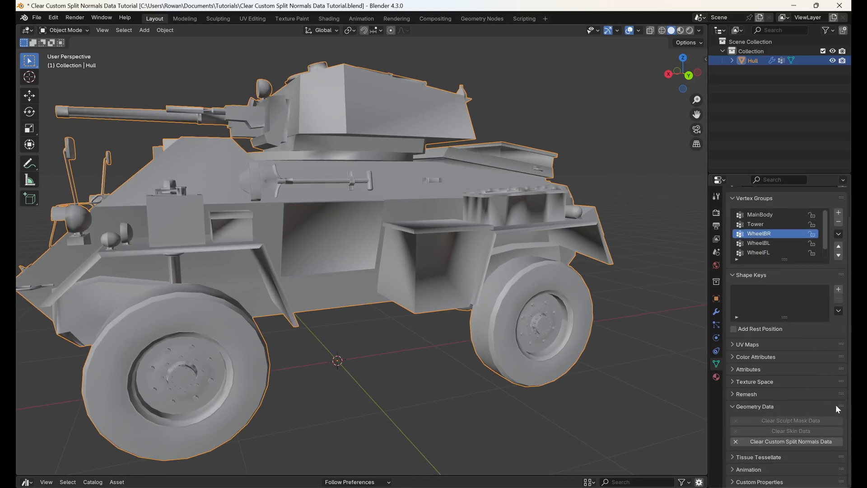
click(792, 441)
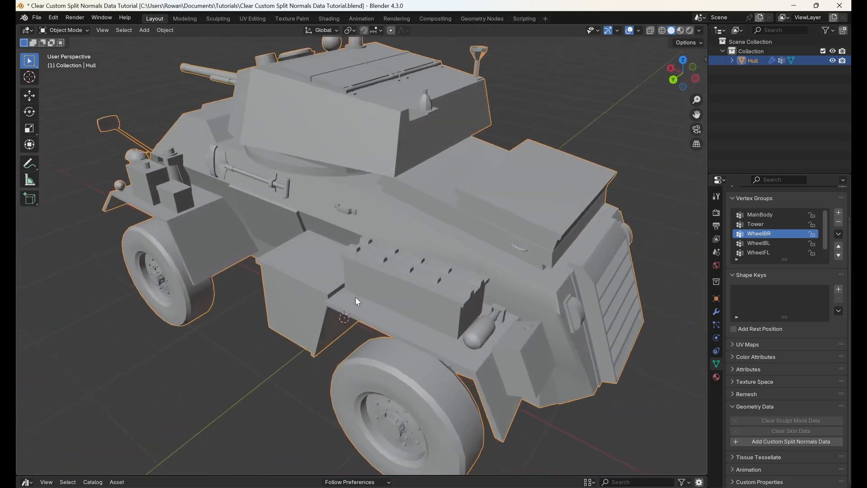
drag(357, 300, 509, 292)
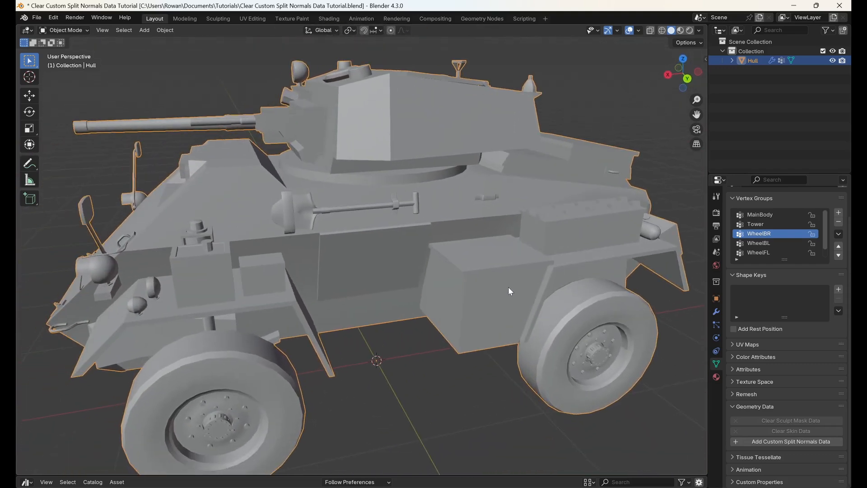